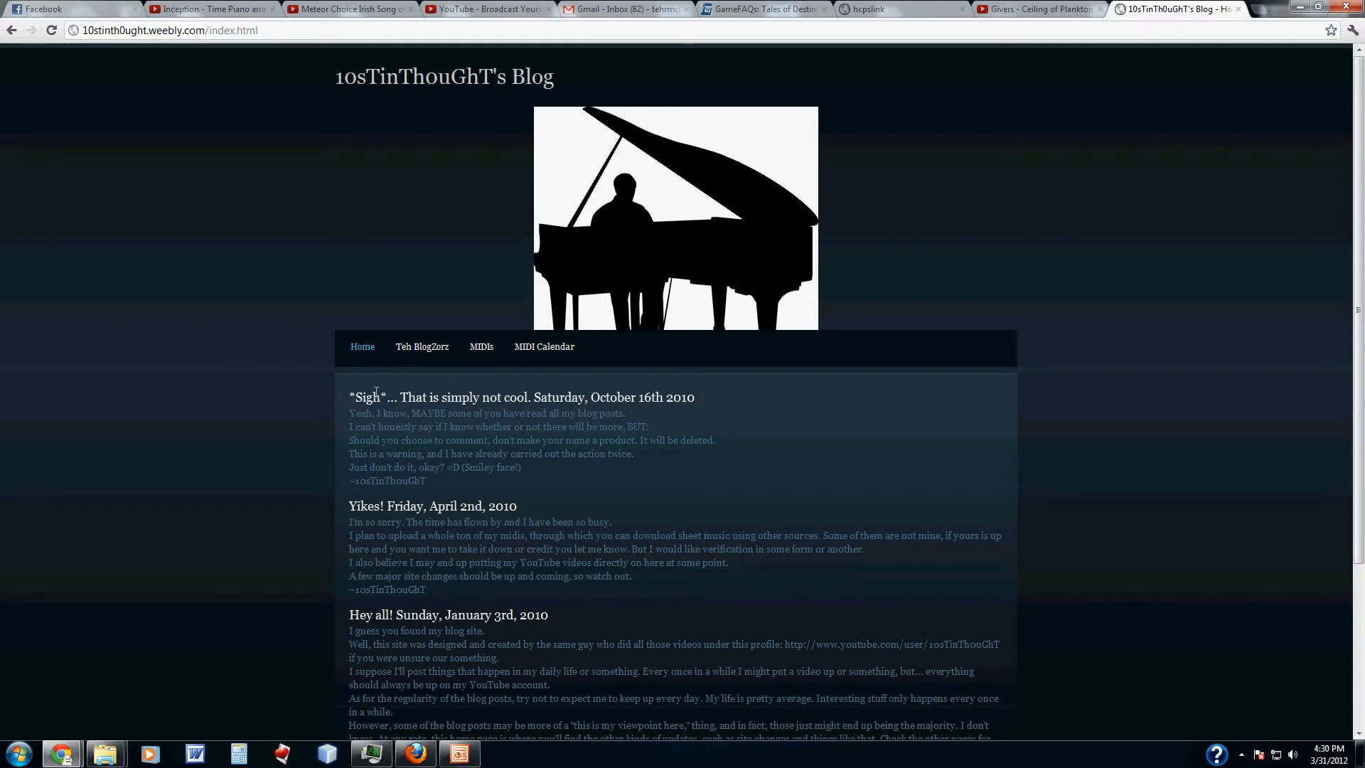
- Switch to the blog's MIDIs page and scroll through its list of downloadable MIDI files
click(482, 347)
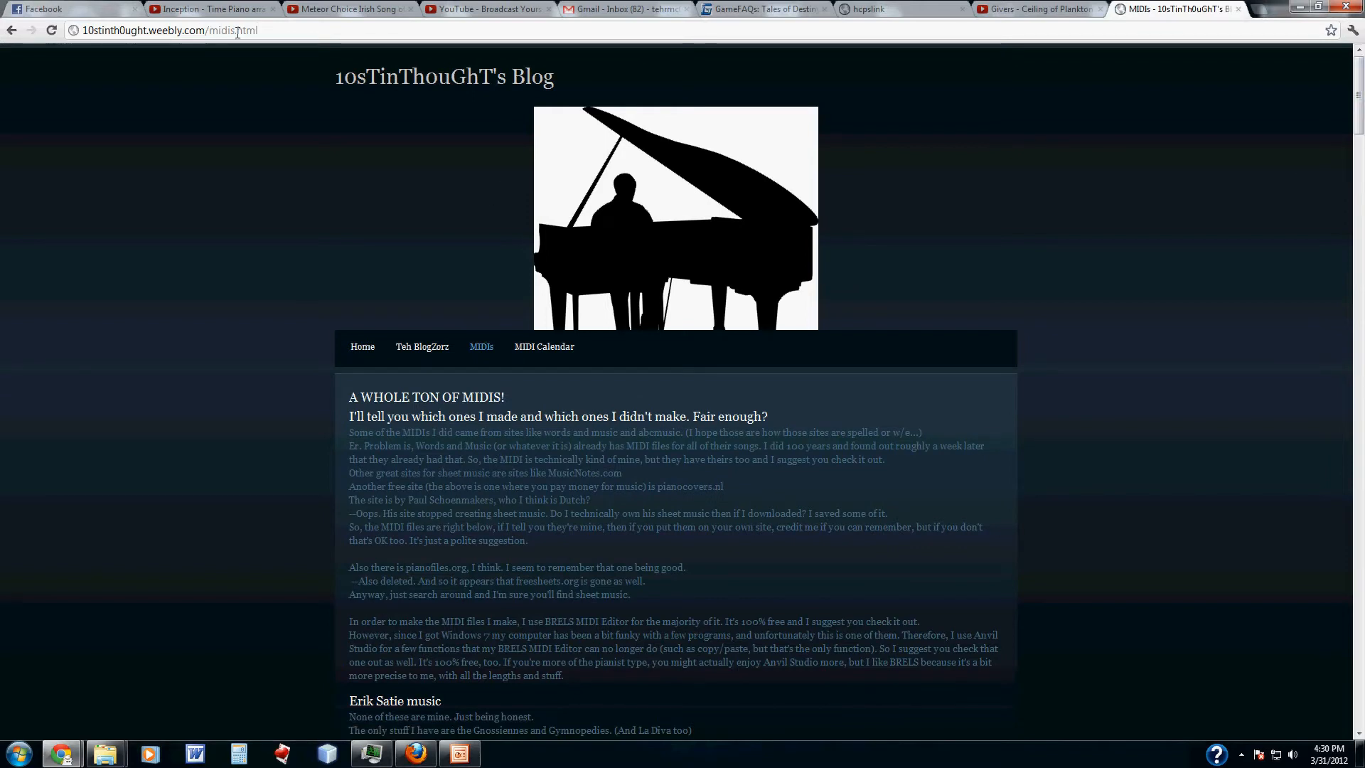
scroll(down, 3)
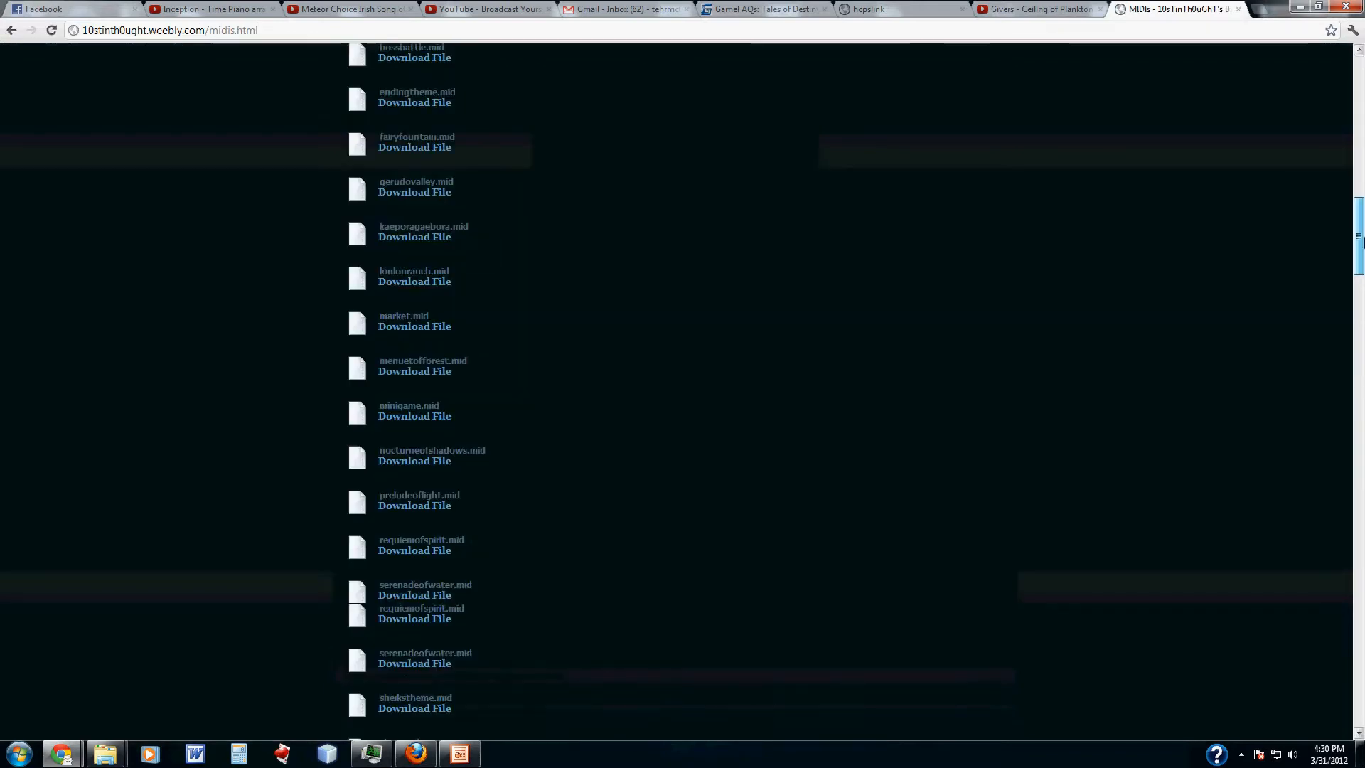
scroll(down, 3)
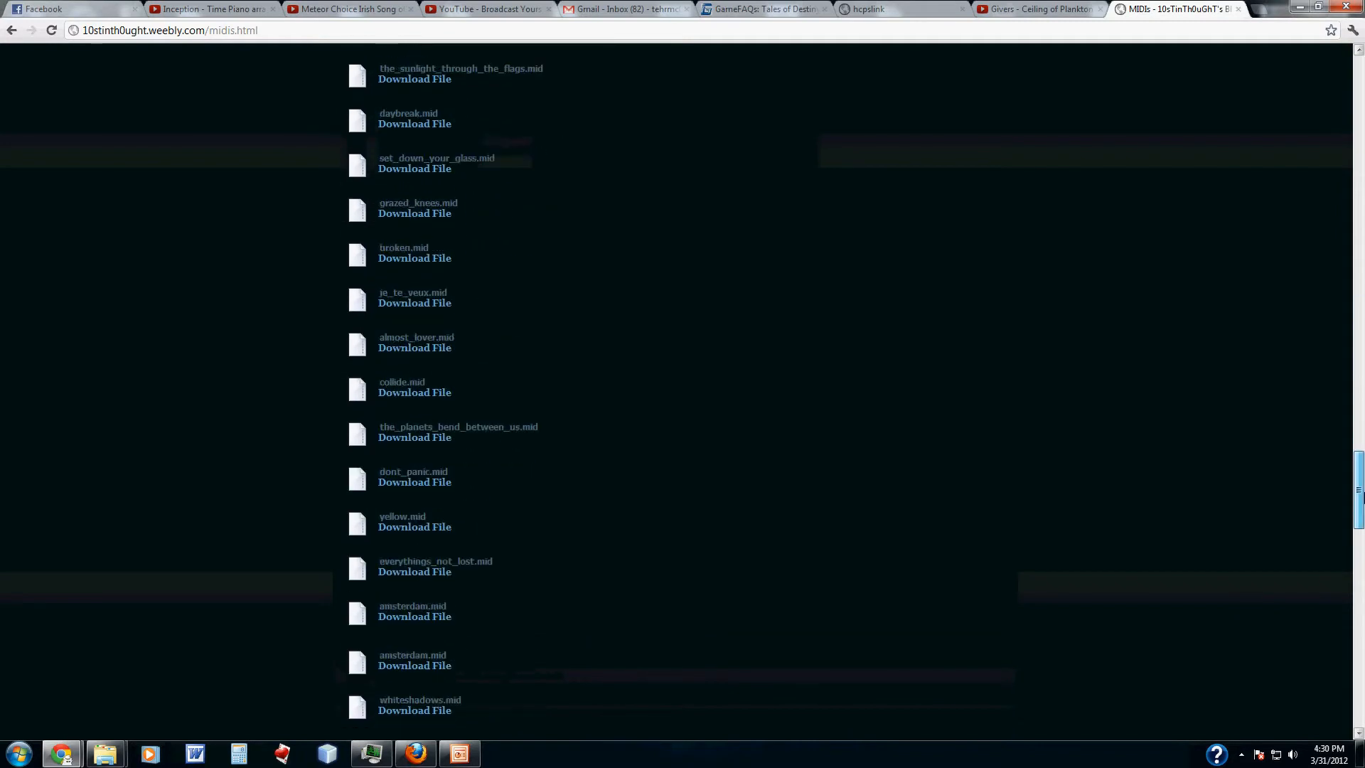
scroll(down, 3)
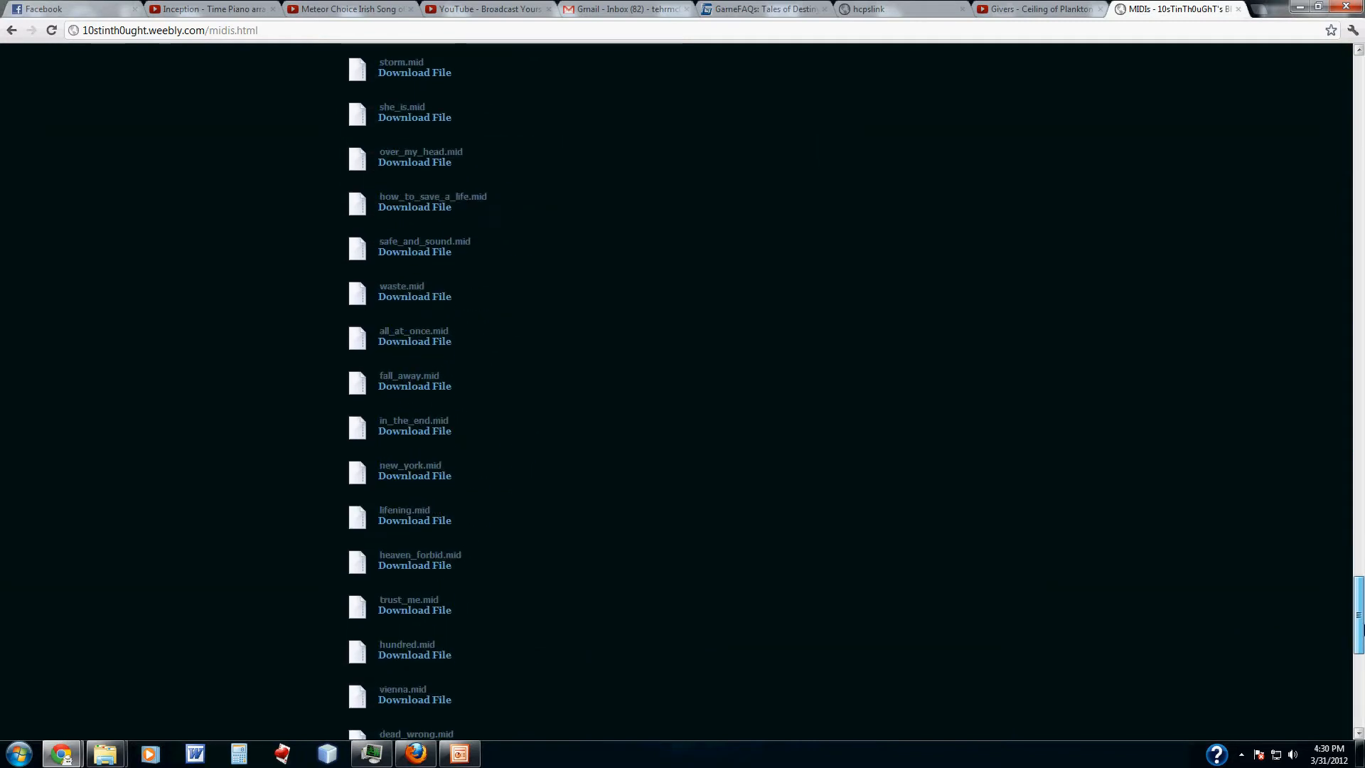
scroll(down, 3)
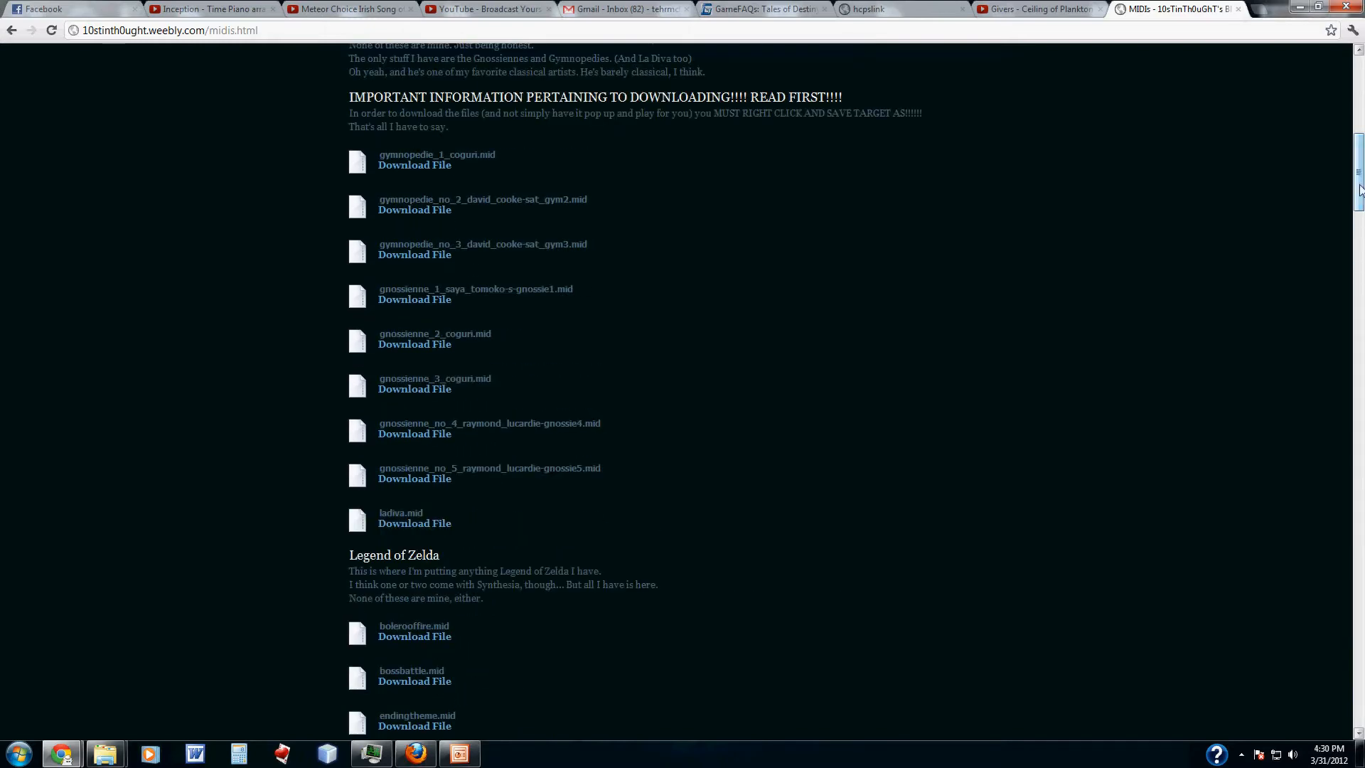
- Use Ctrl+F find-in-page with test characters 'dfskjkjdfkj', which returns no matches
key(ctrl+f)
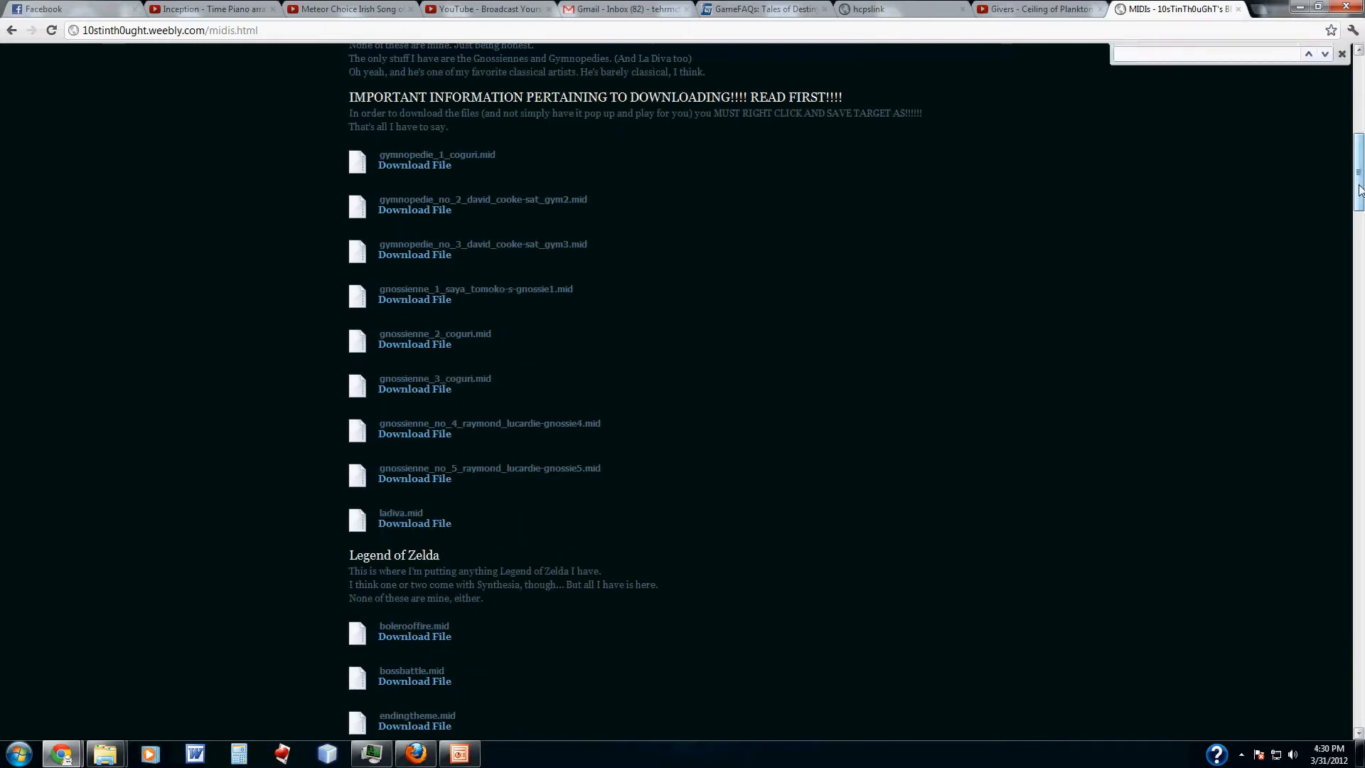
text(dfskjkjdf)
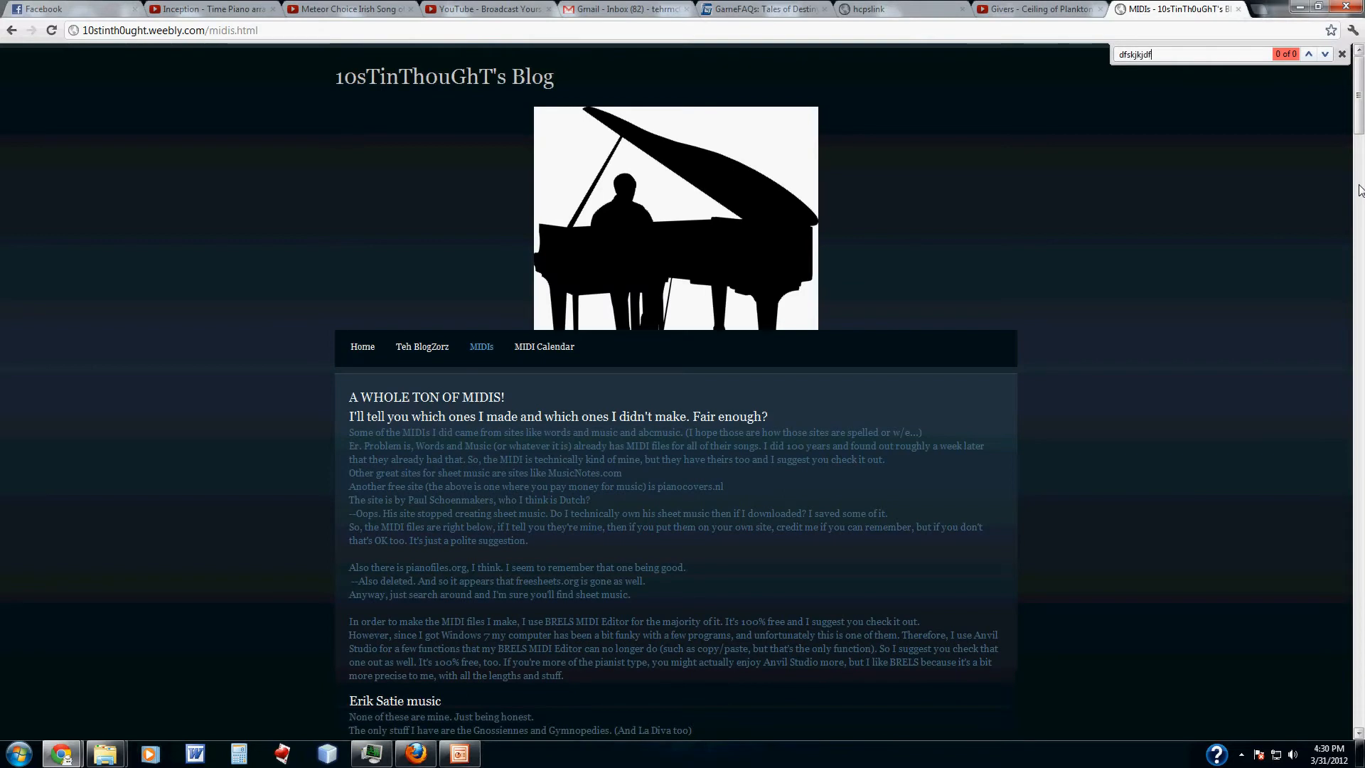
text(kj)
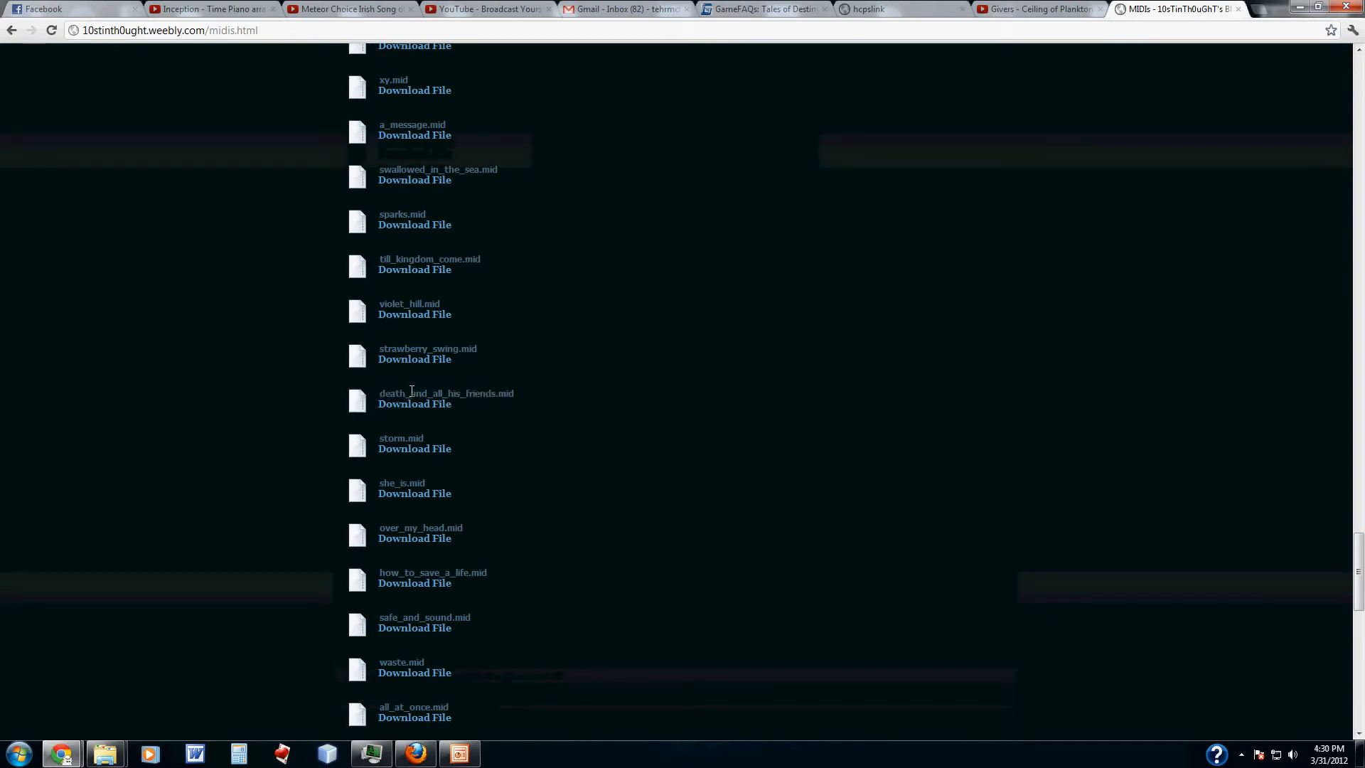
mouse_move(775, 430)
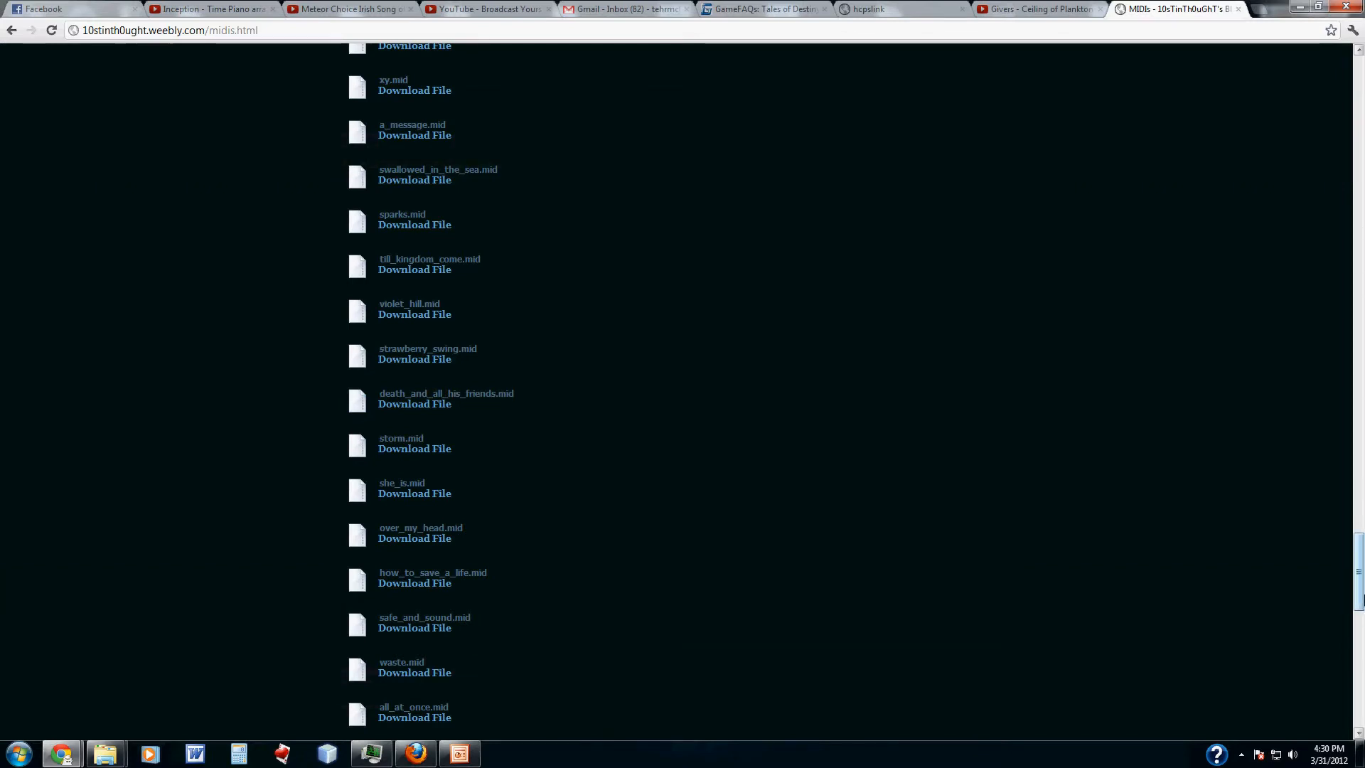
scroll(down, 3)
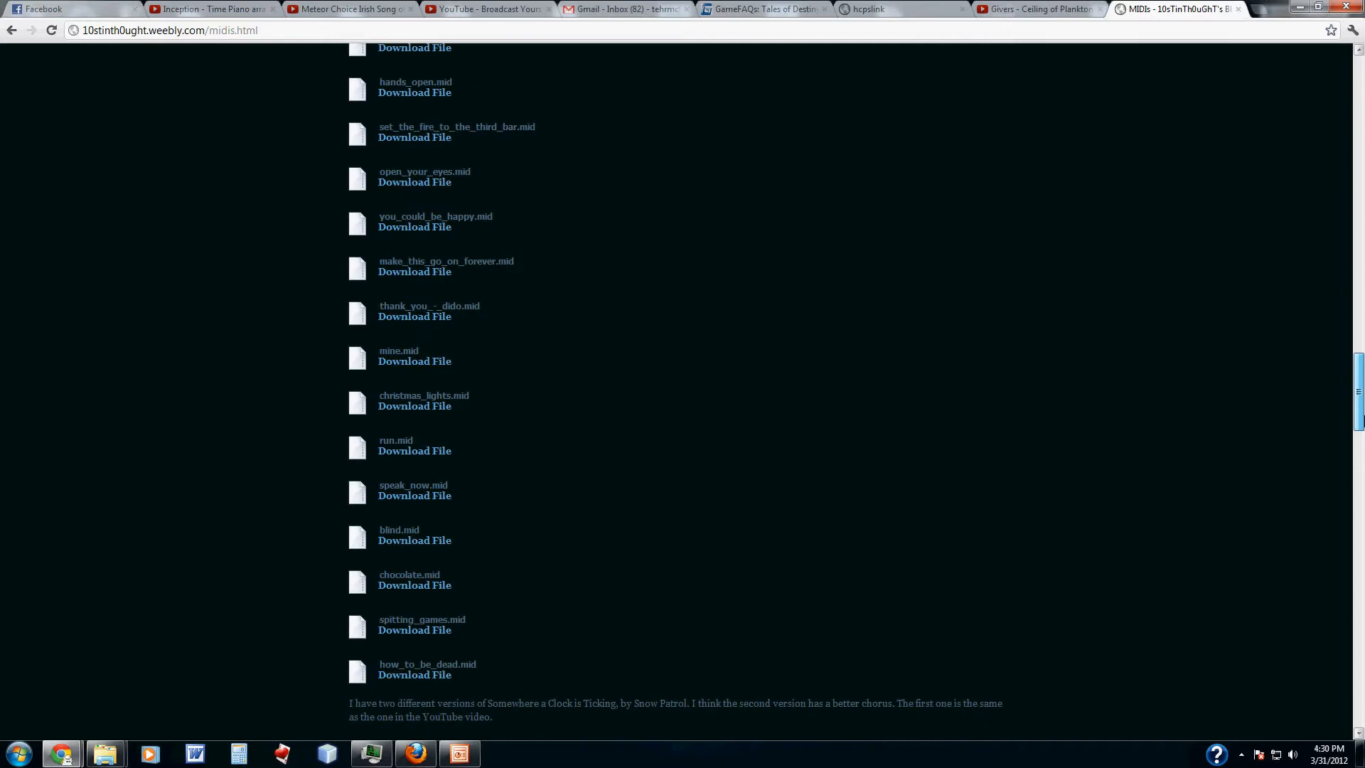
scroll(down, 3)
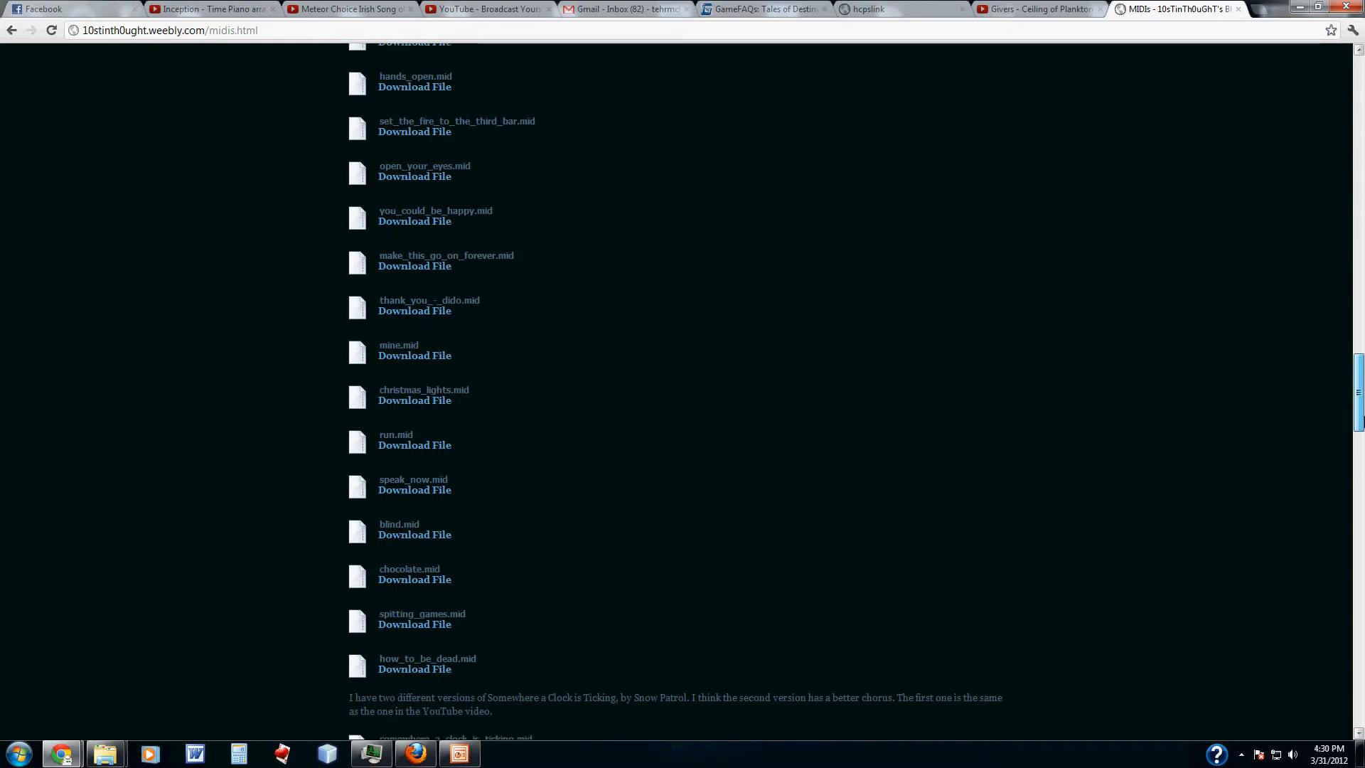
scroll(down, 3)
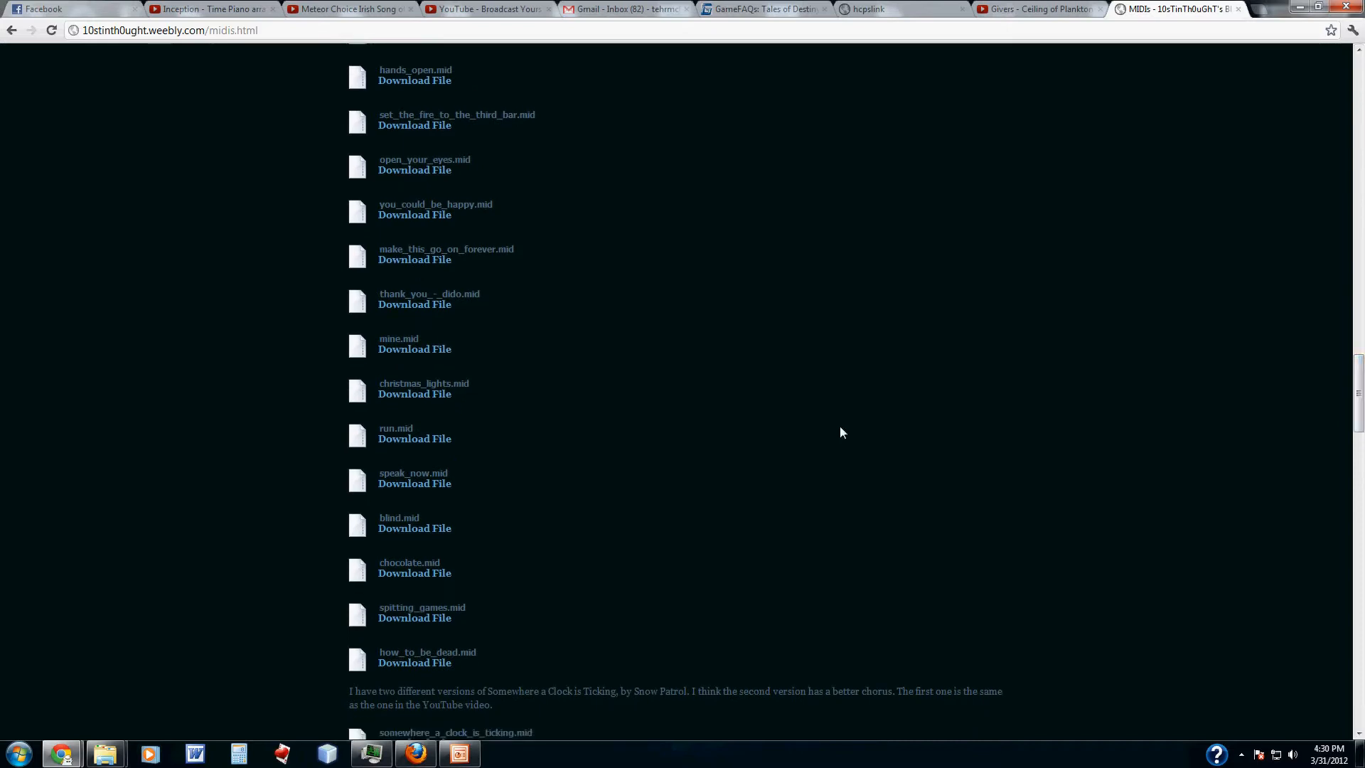
mouse_move(697, 459)
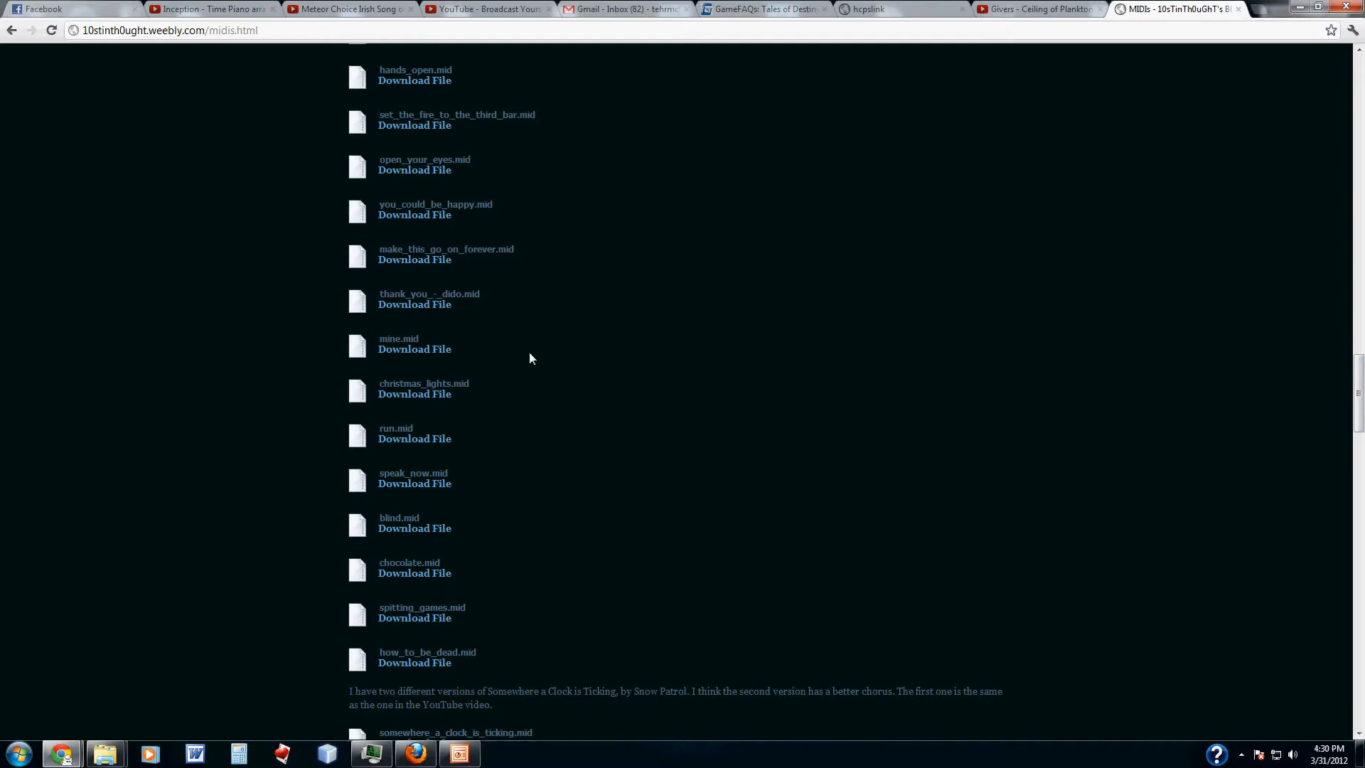
click(414, 438)
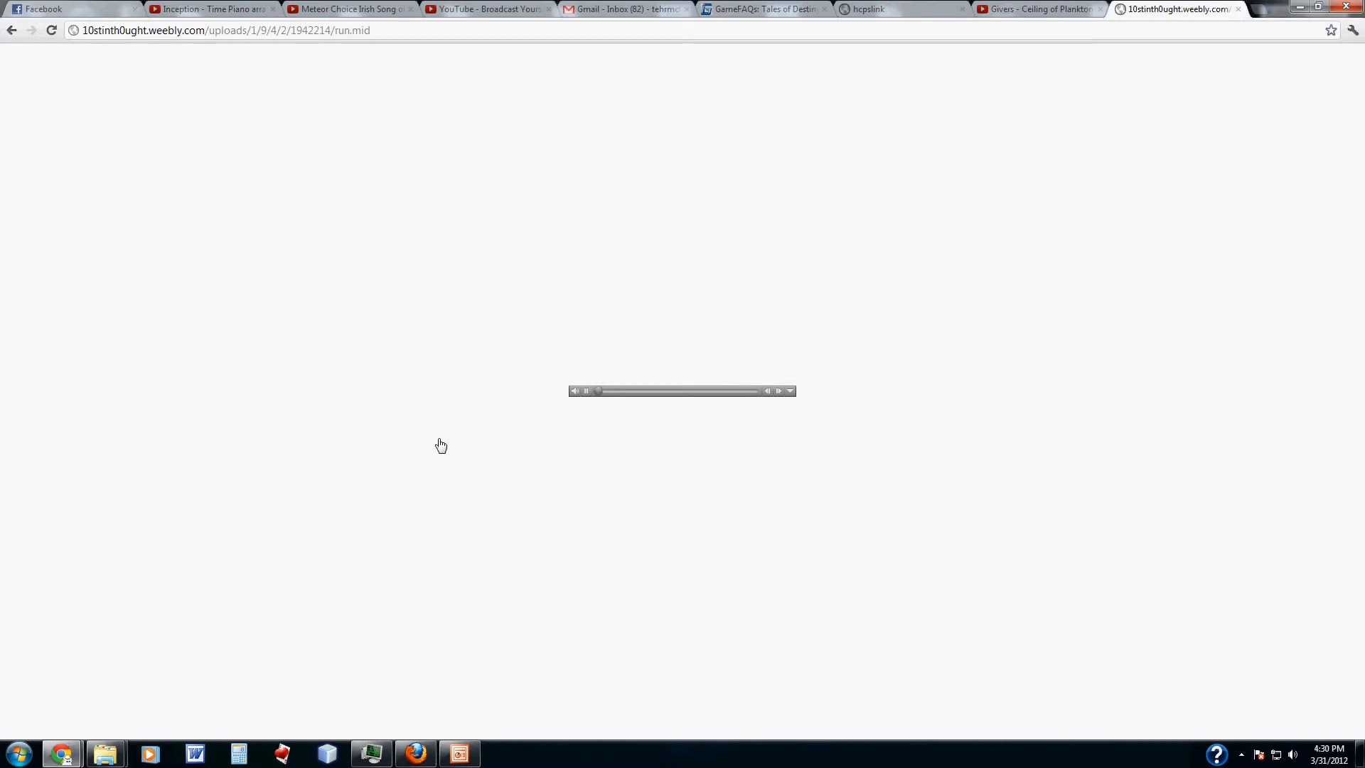
mouse_move(750, 424)
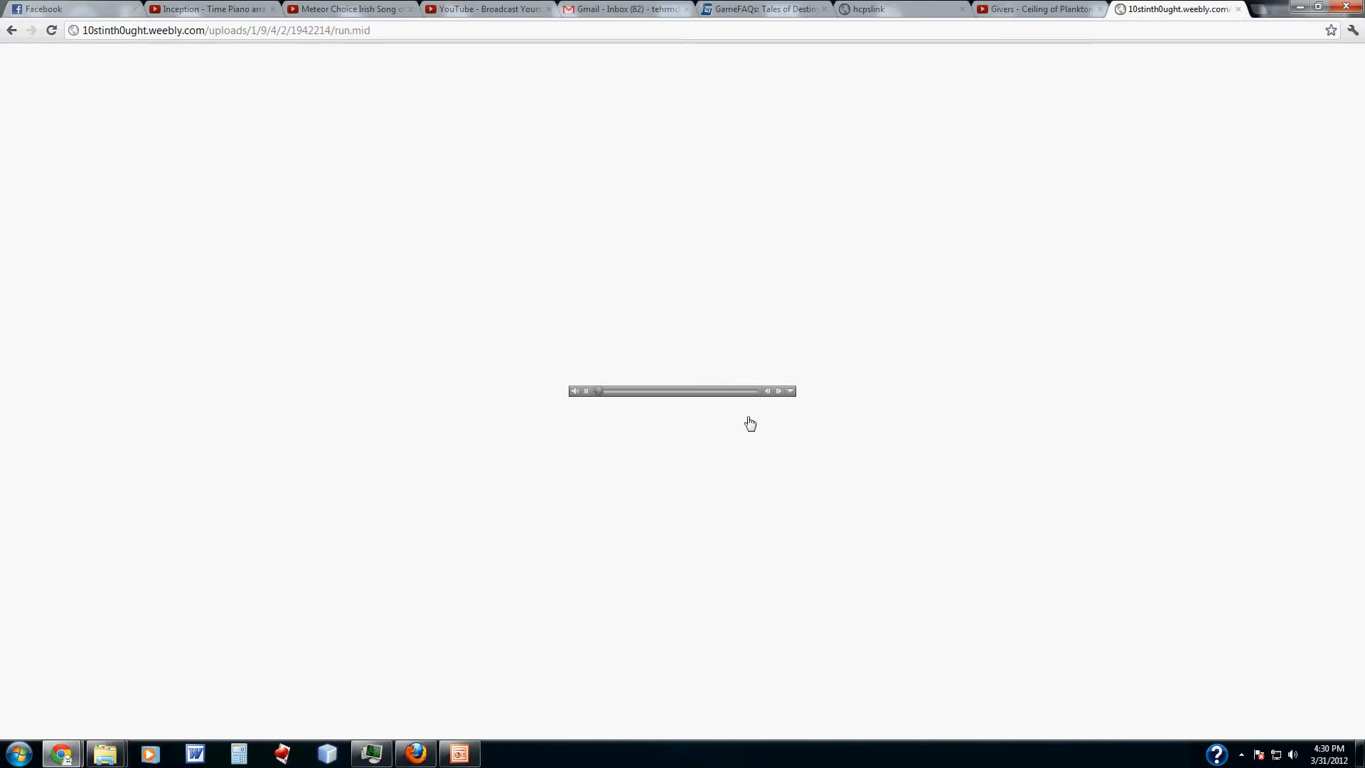
click(12, 30)
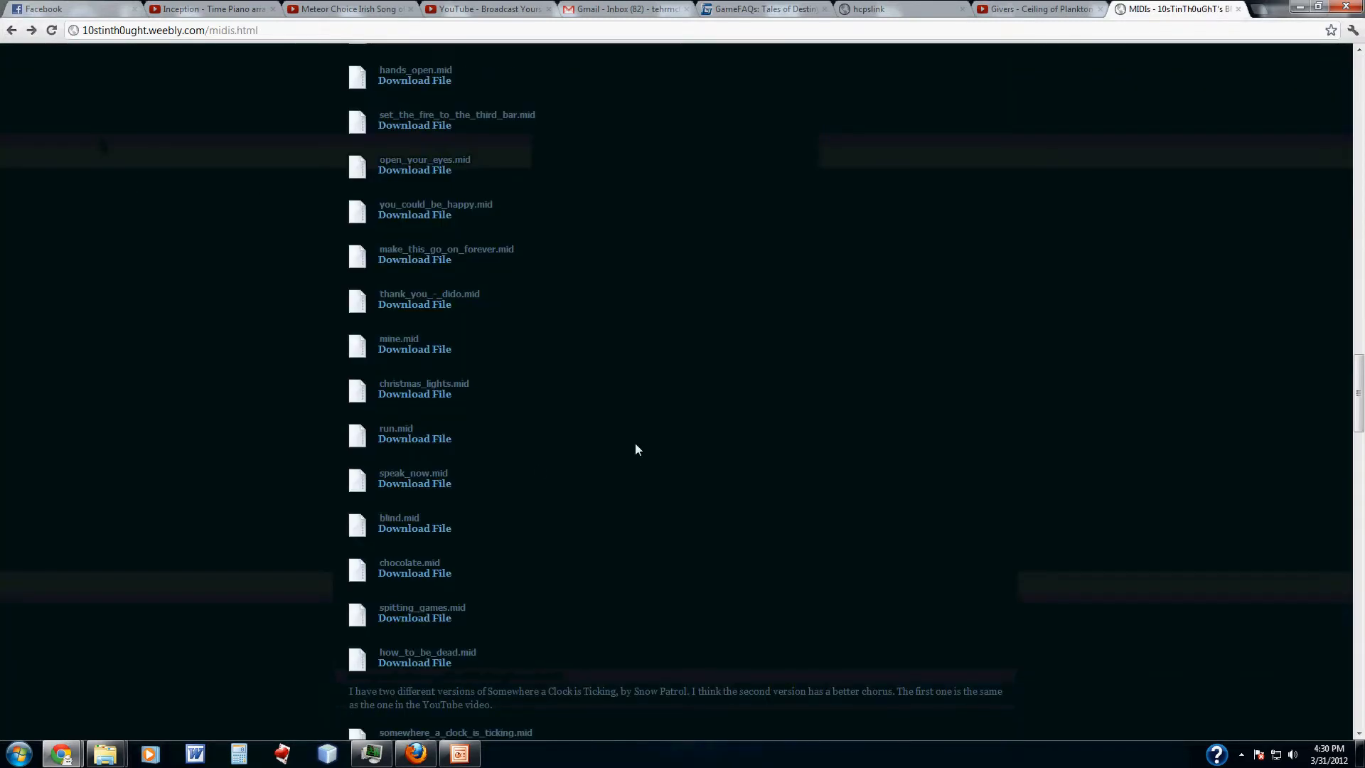
- Show the save options on a Download File link, then scroll further down the MIDI list
right_click(414, 438)
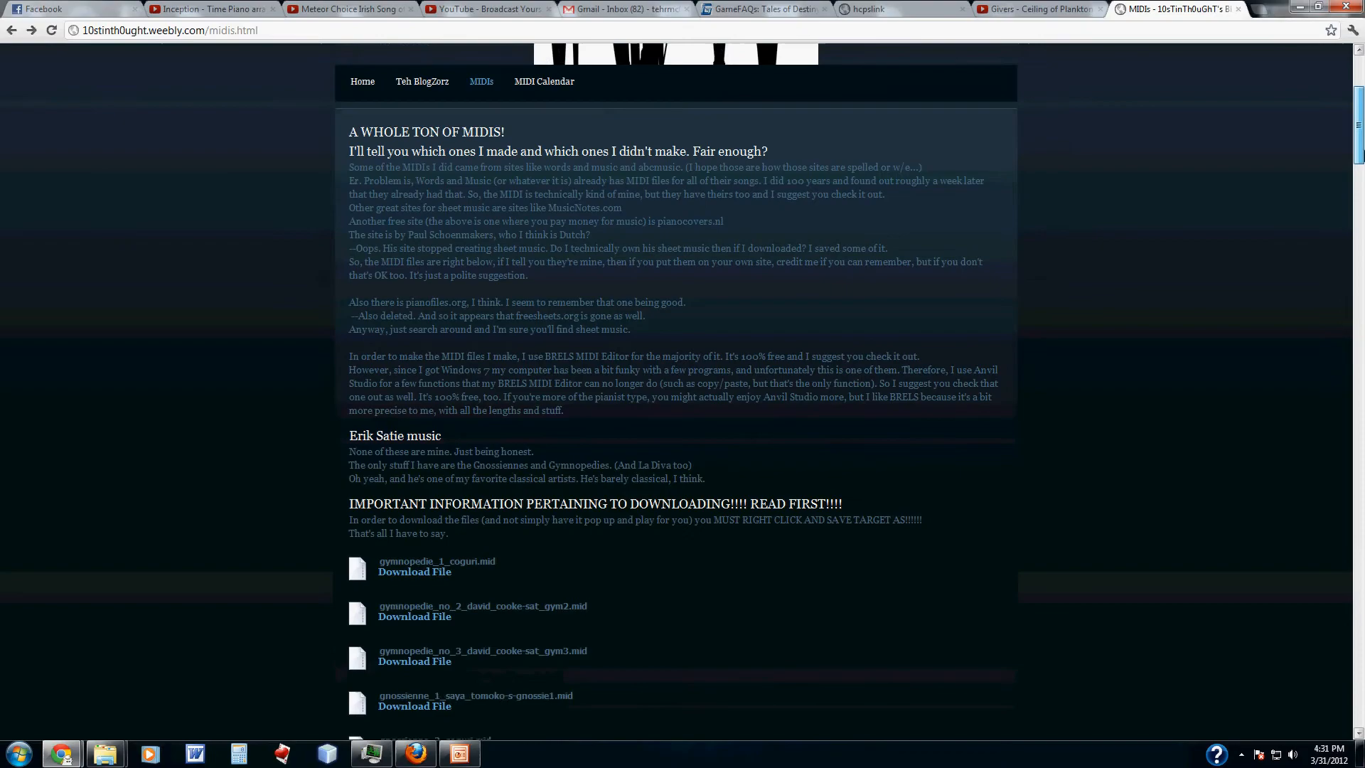
scroll(down, 3)
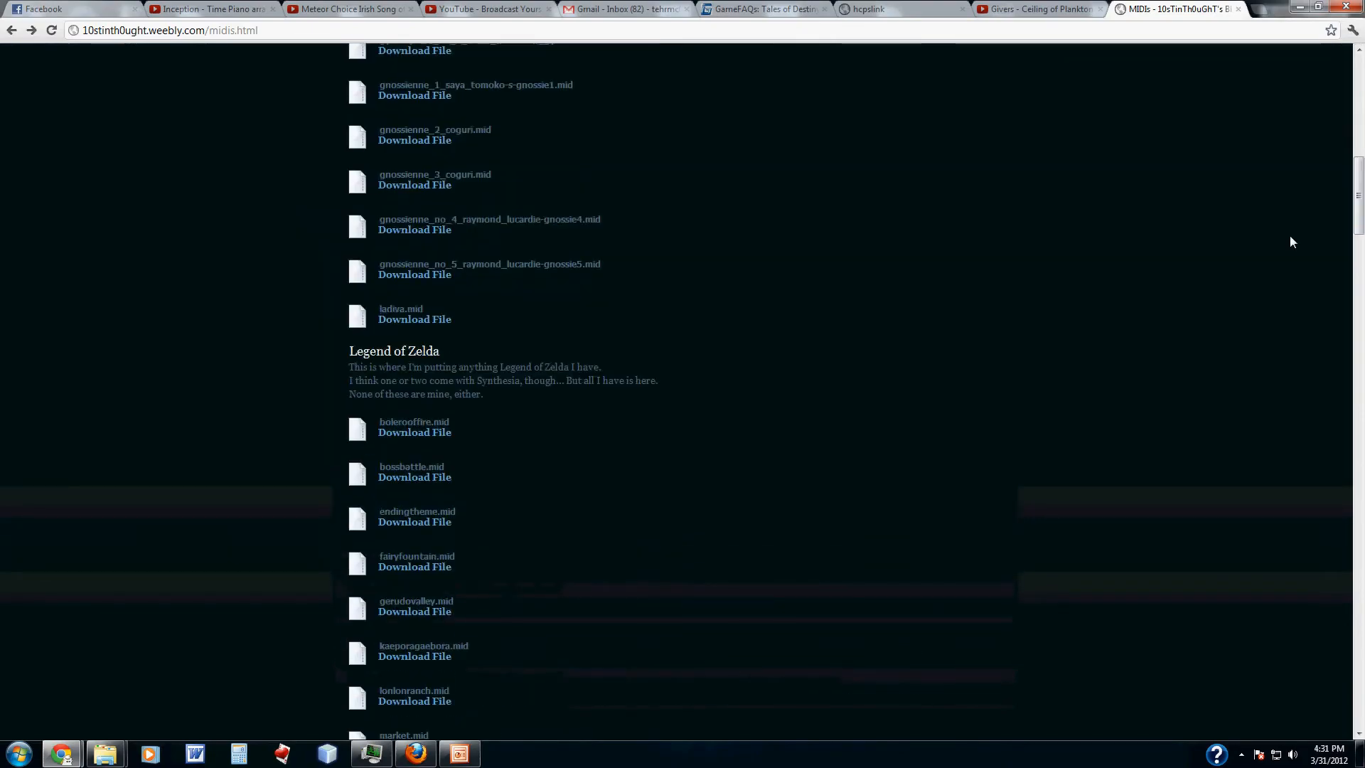
scroll(down, 3)
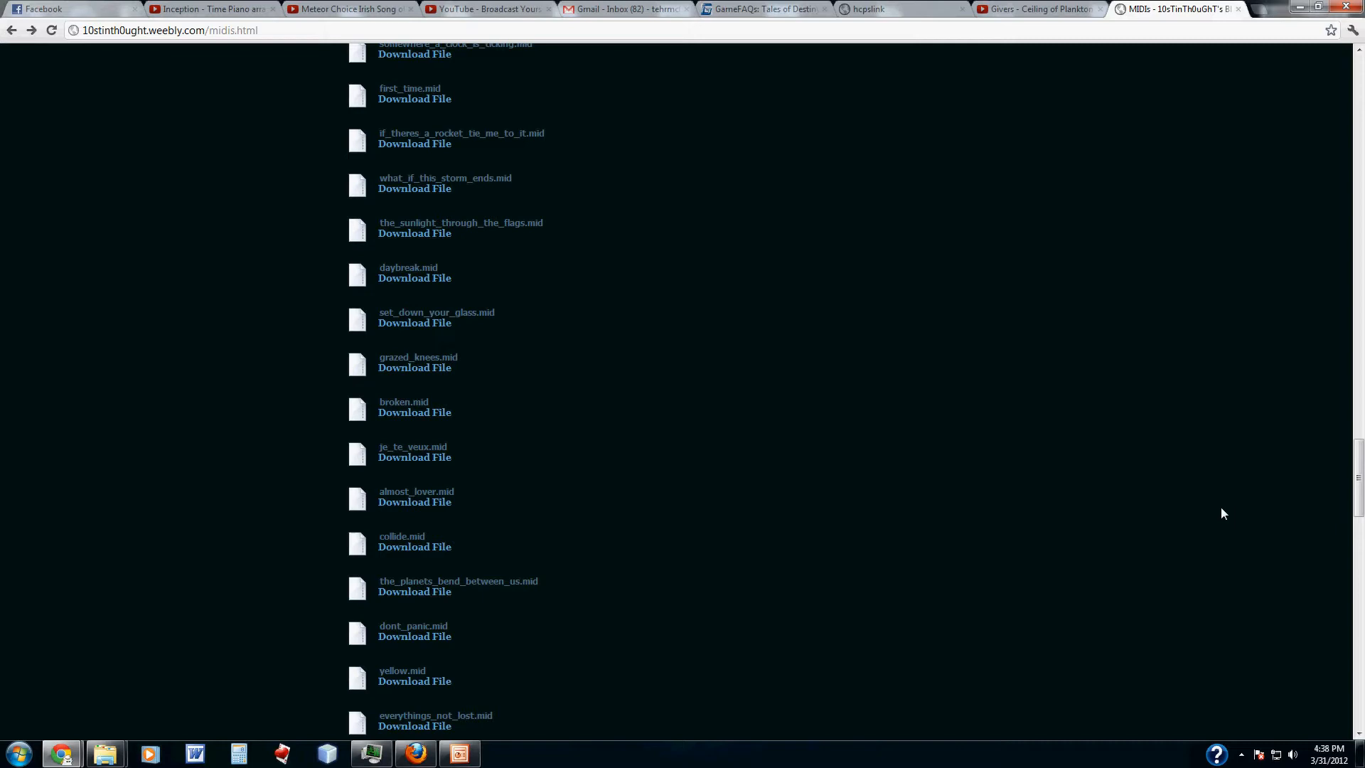
mouse_move(1208, 546)
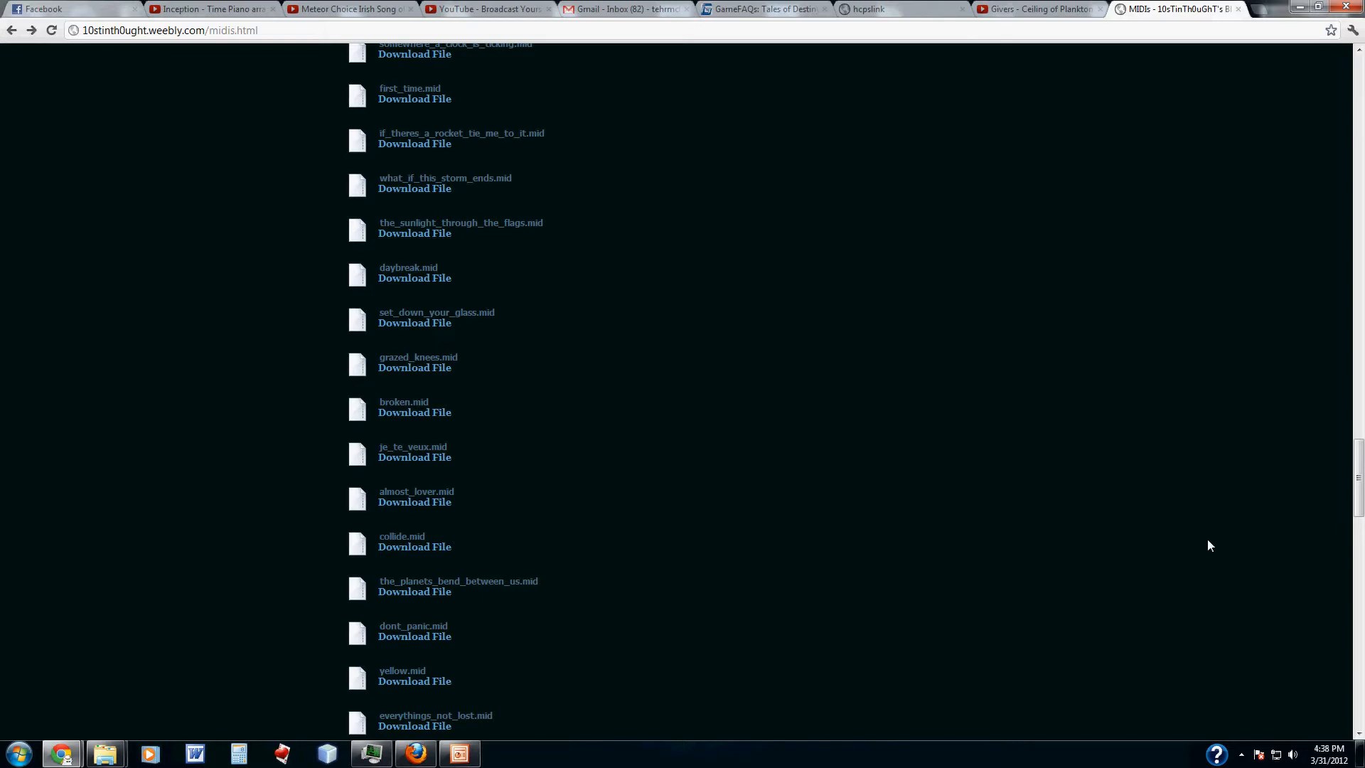
mouse_move(541, 244)
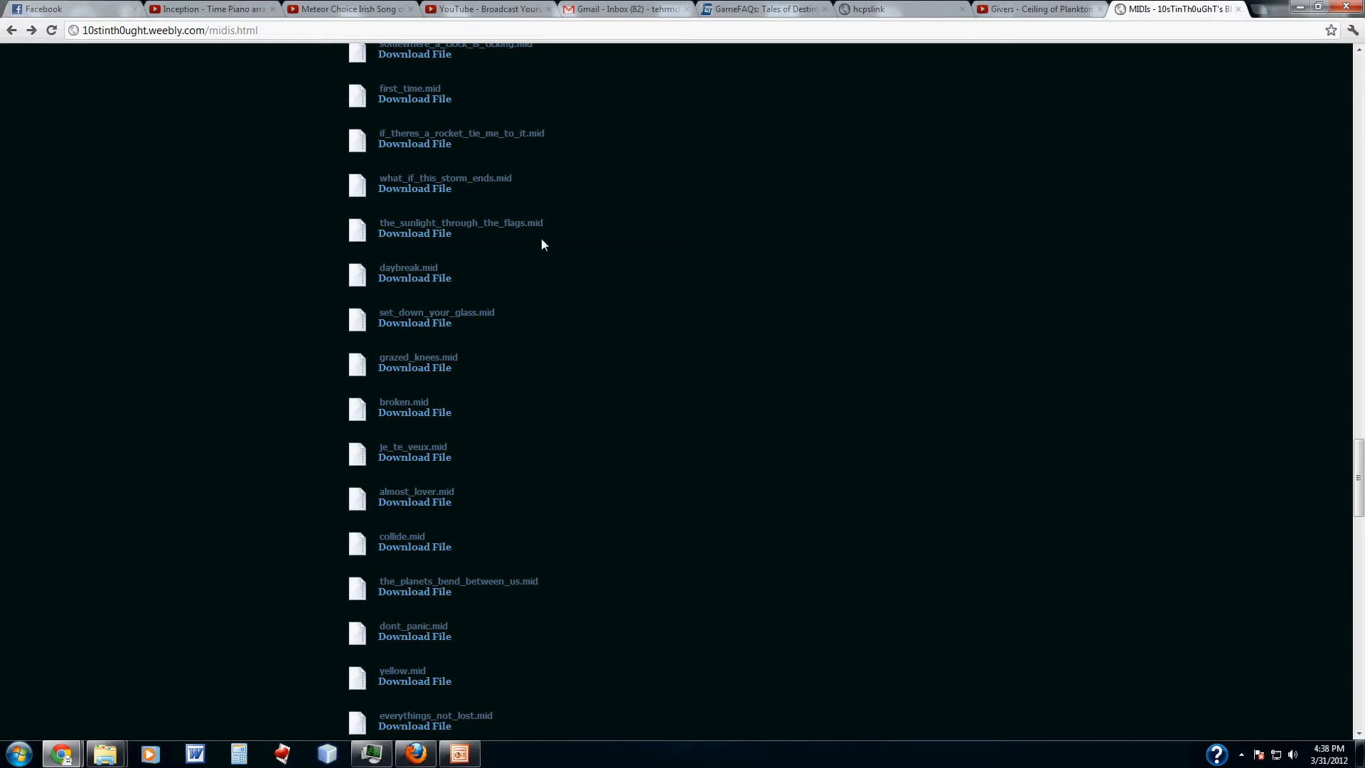
mouse_move(315, 332)
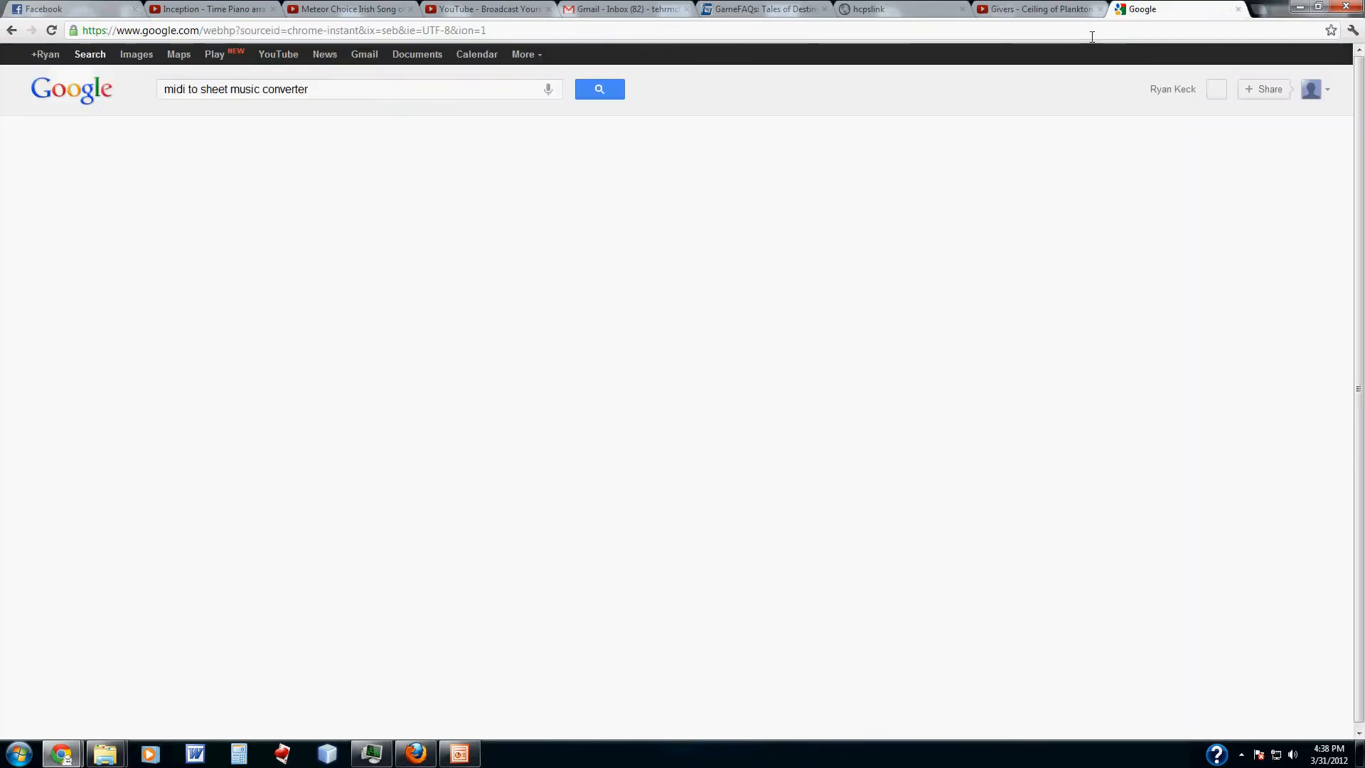
click(599, 88)
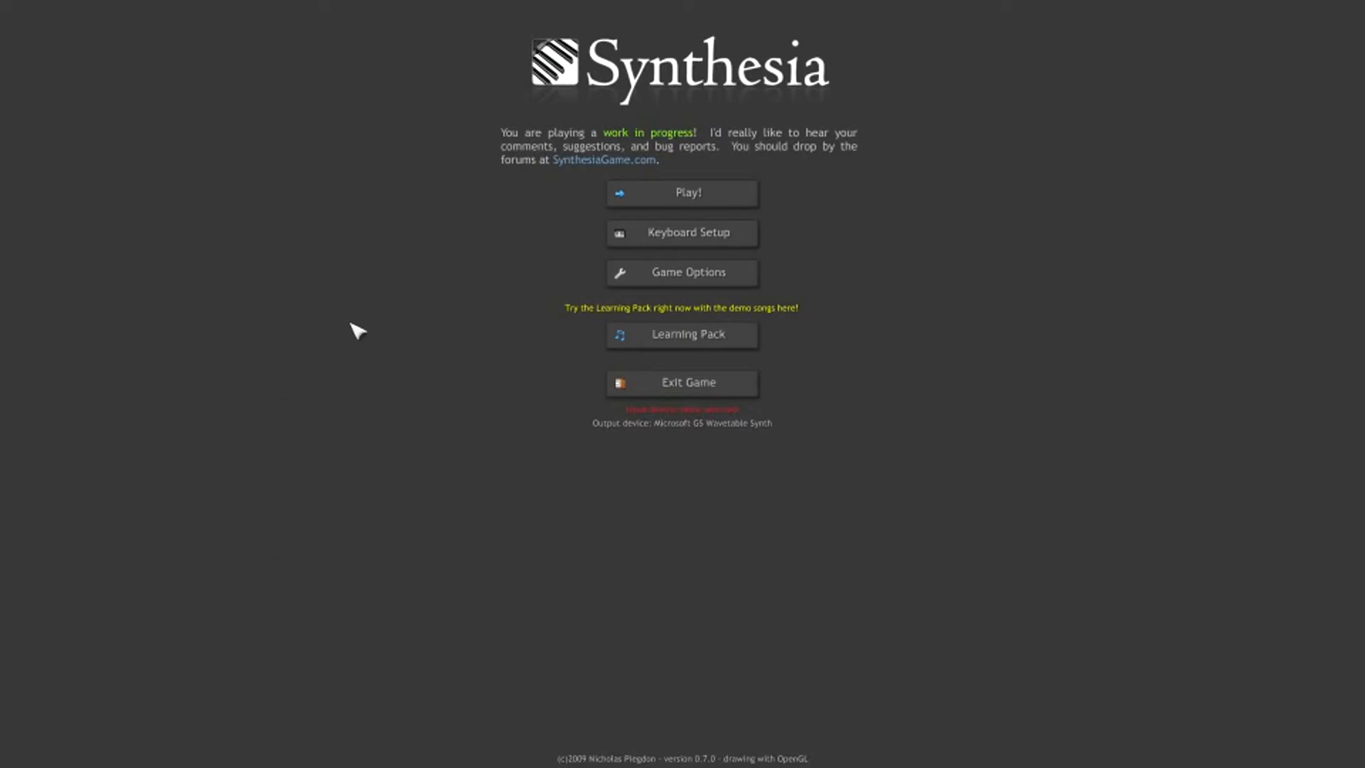
mouse_move(983, 204)
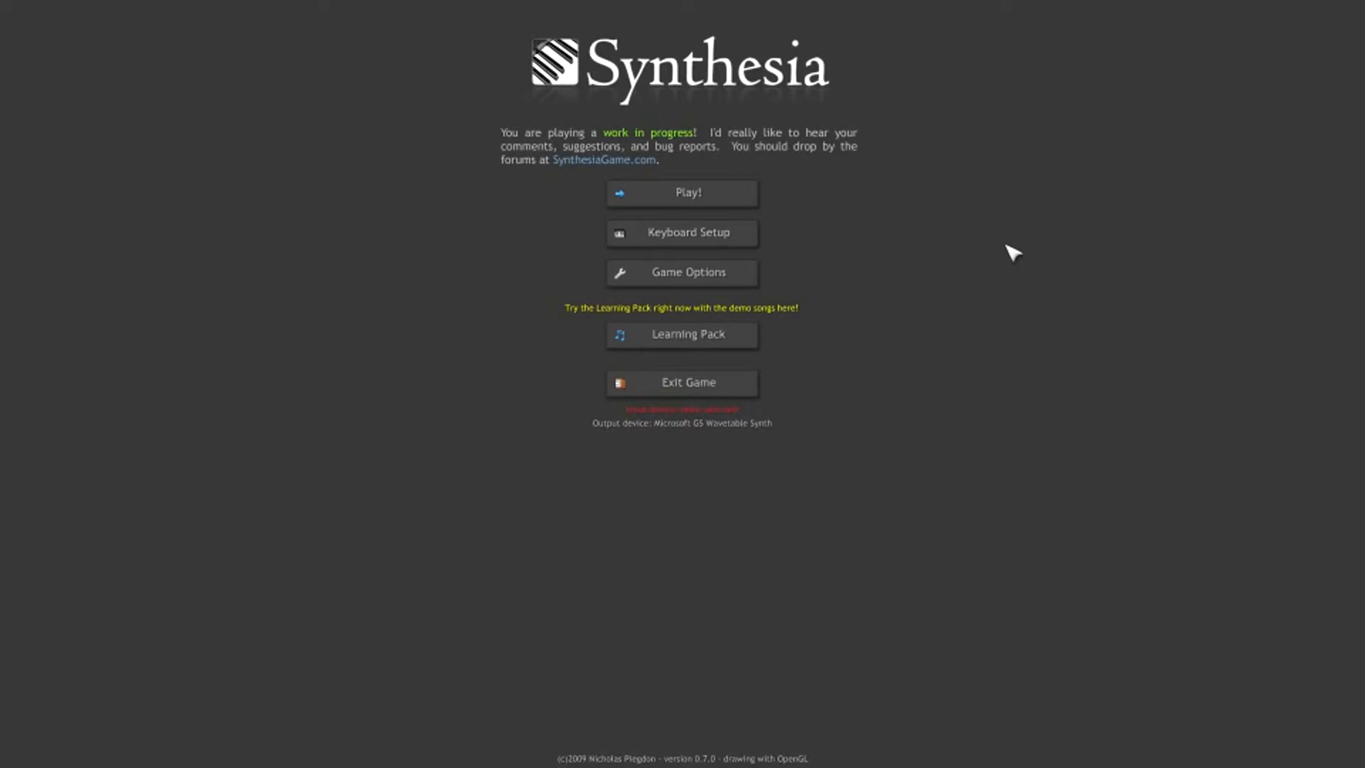
- Choose Play! on Synthesia's main menu to reach the song selection screen
click(681, 192)
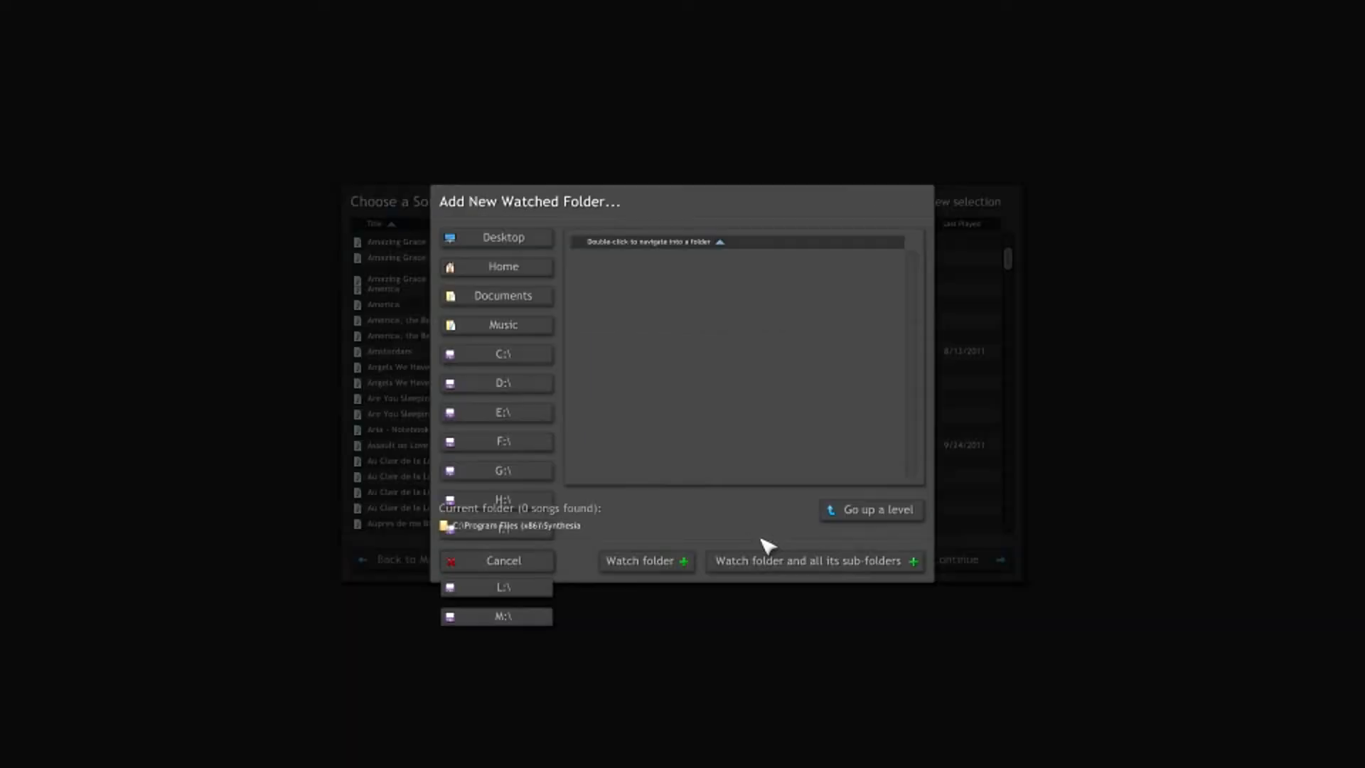
mouse_move(758, 307)
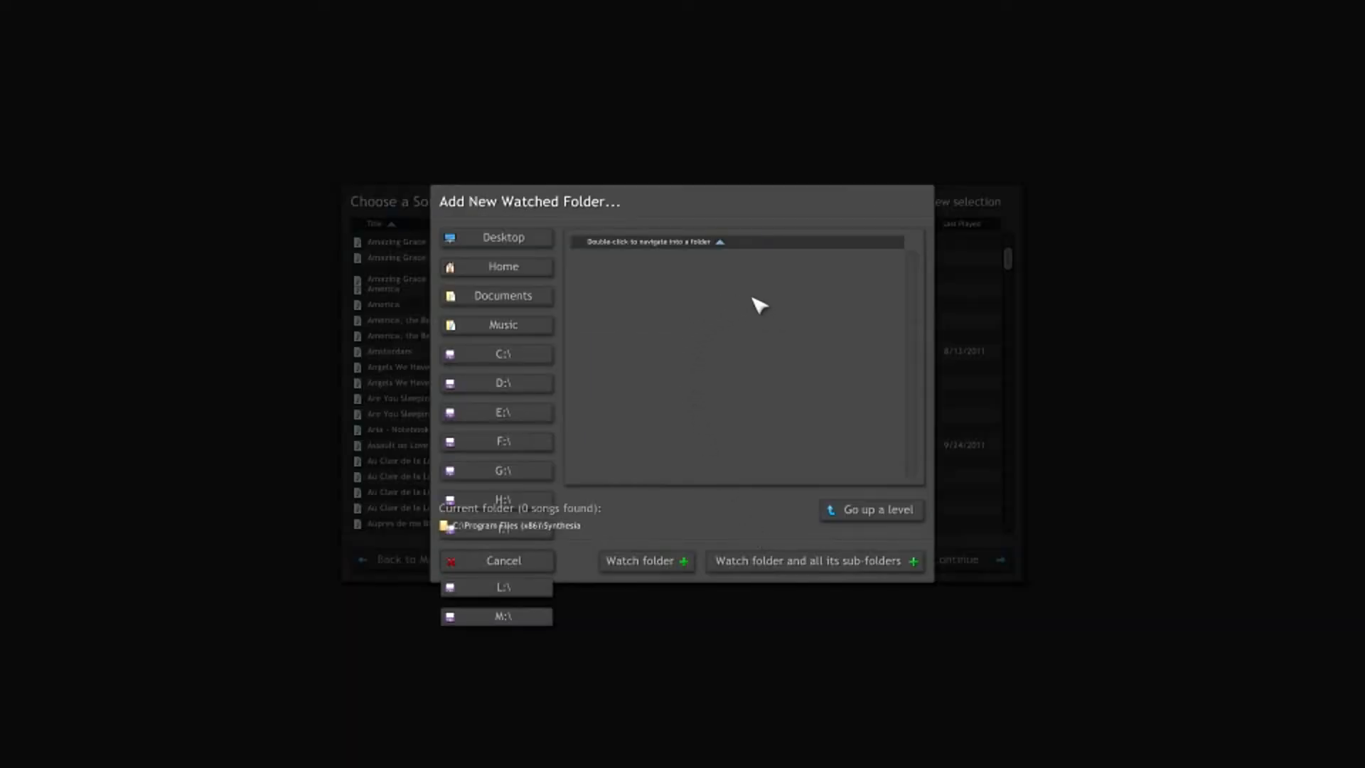
mouse_move(611, 441)
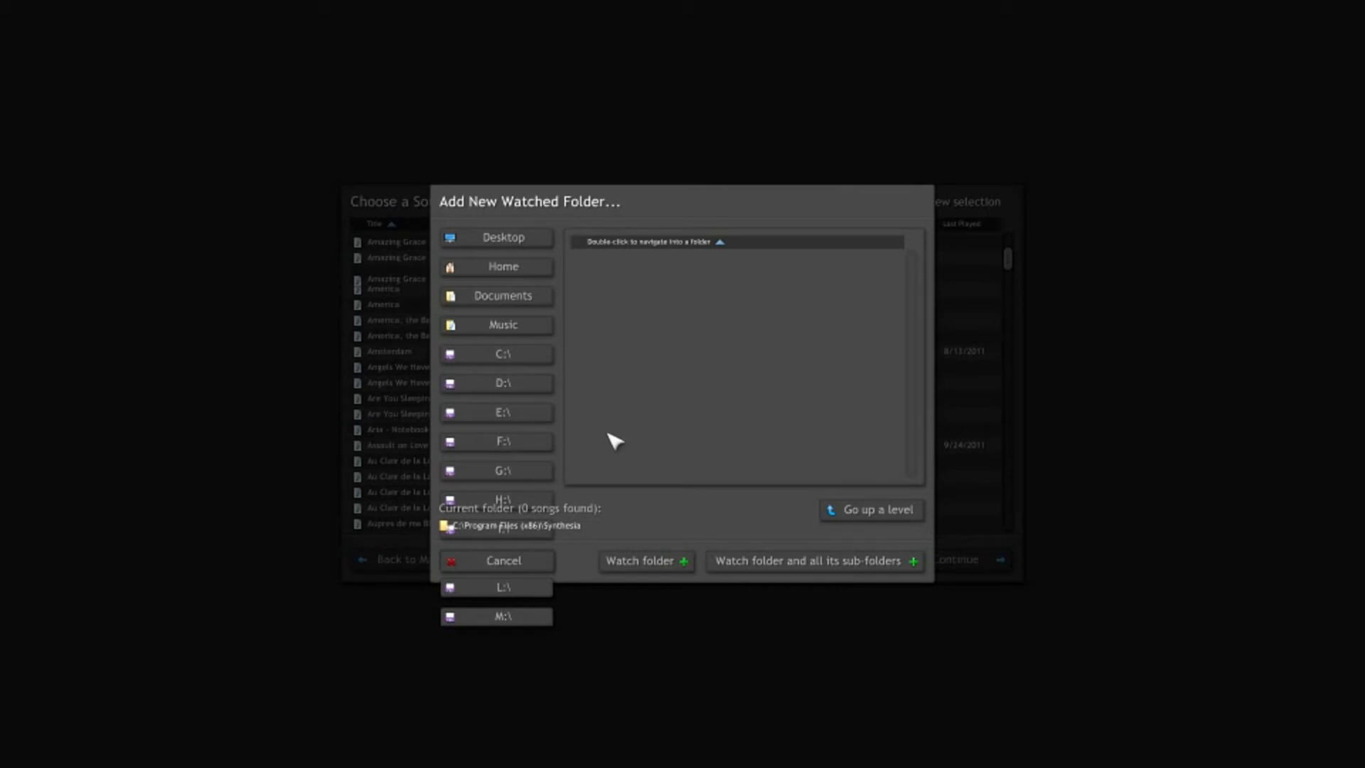
mouse_move(376, 295)
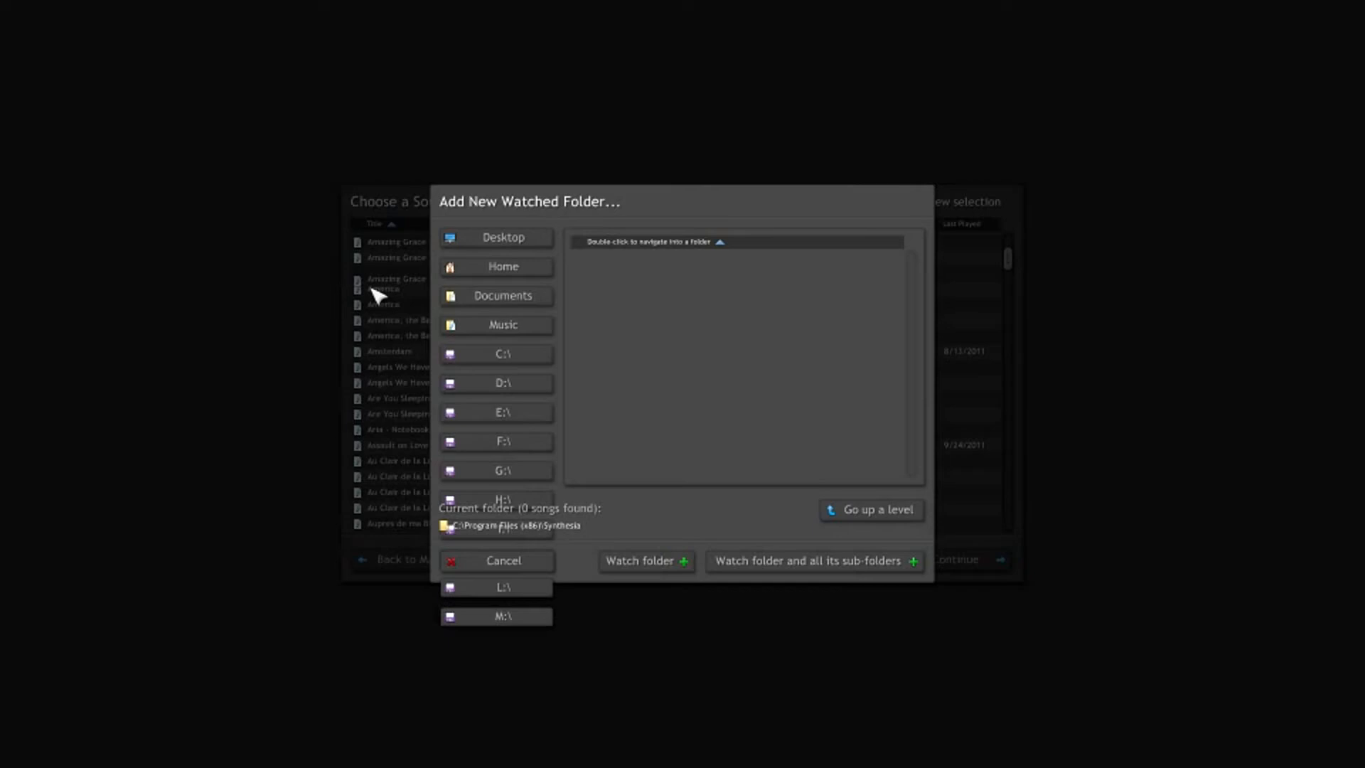
mouse_move(683, 467)
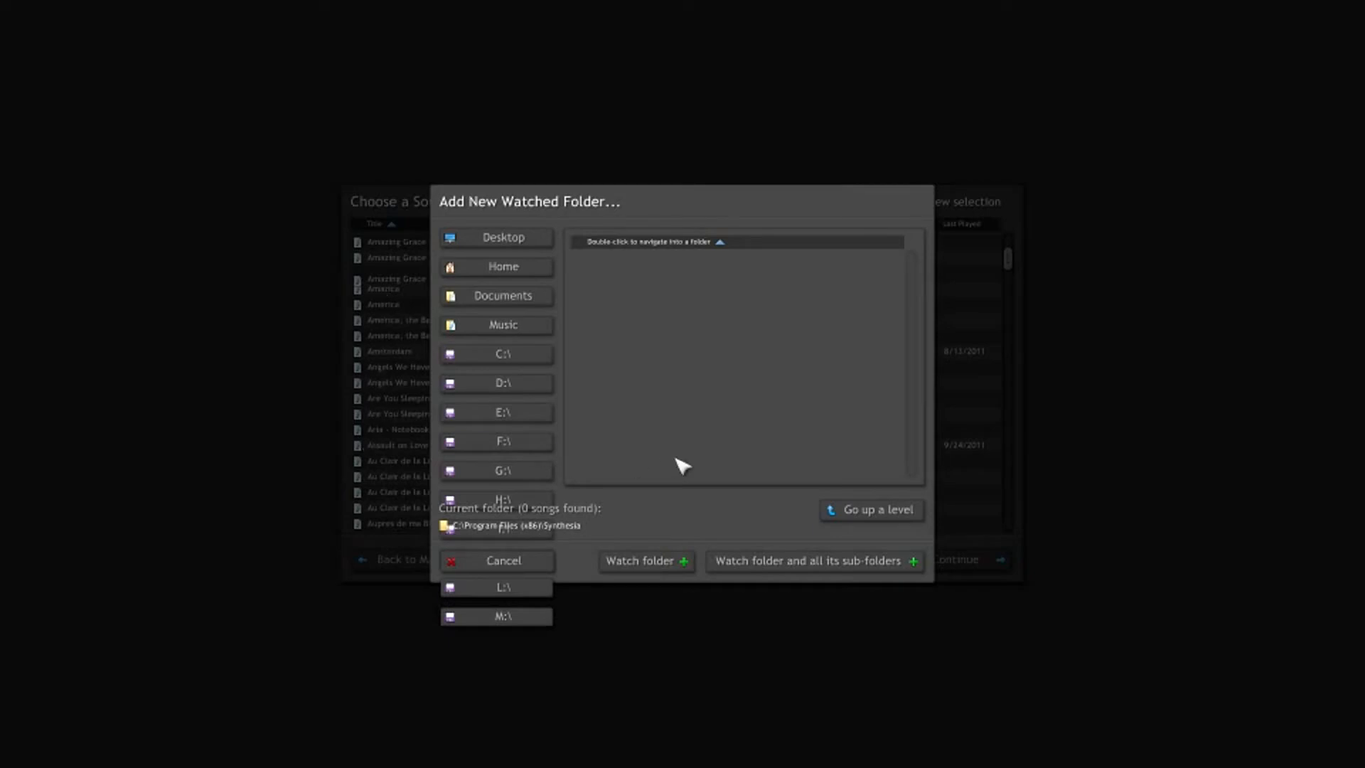